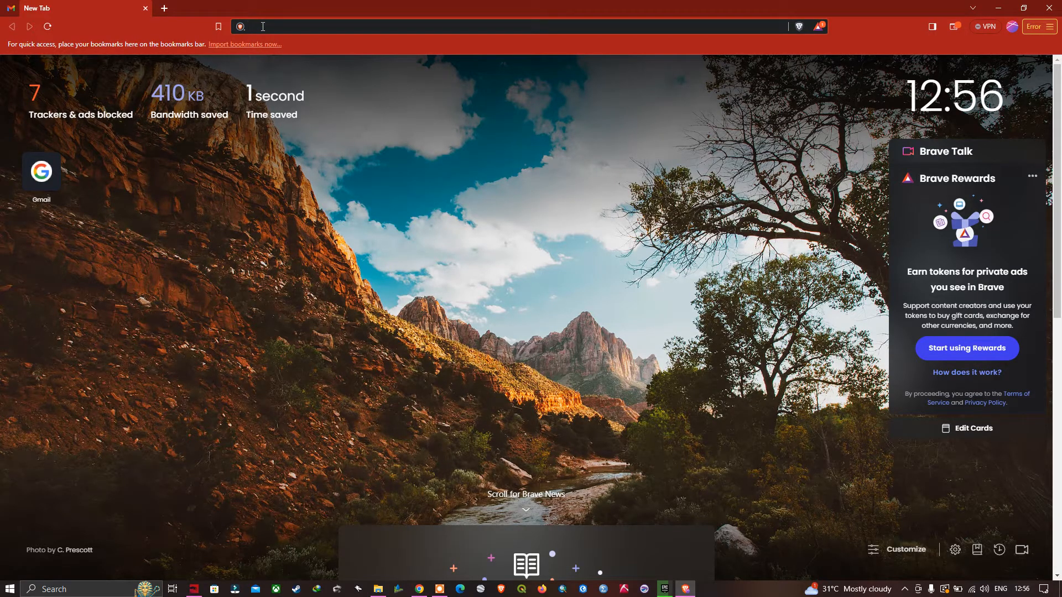
# Search the web for 'google earth engine' and open the official Earth Engine result
pyautogui.write('google earth engine')
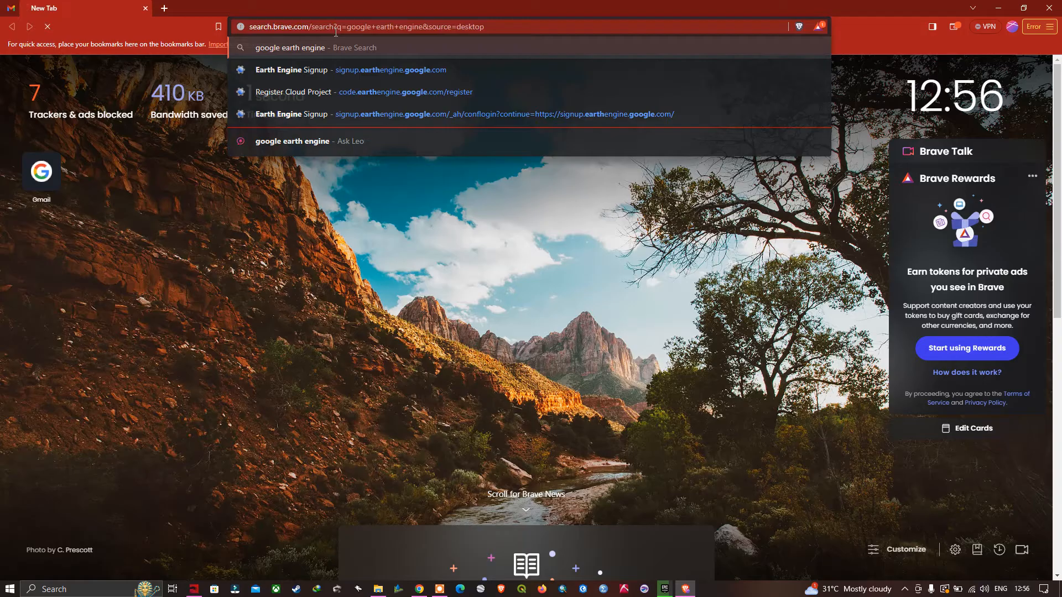
pyautogui.press('Enter')
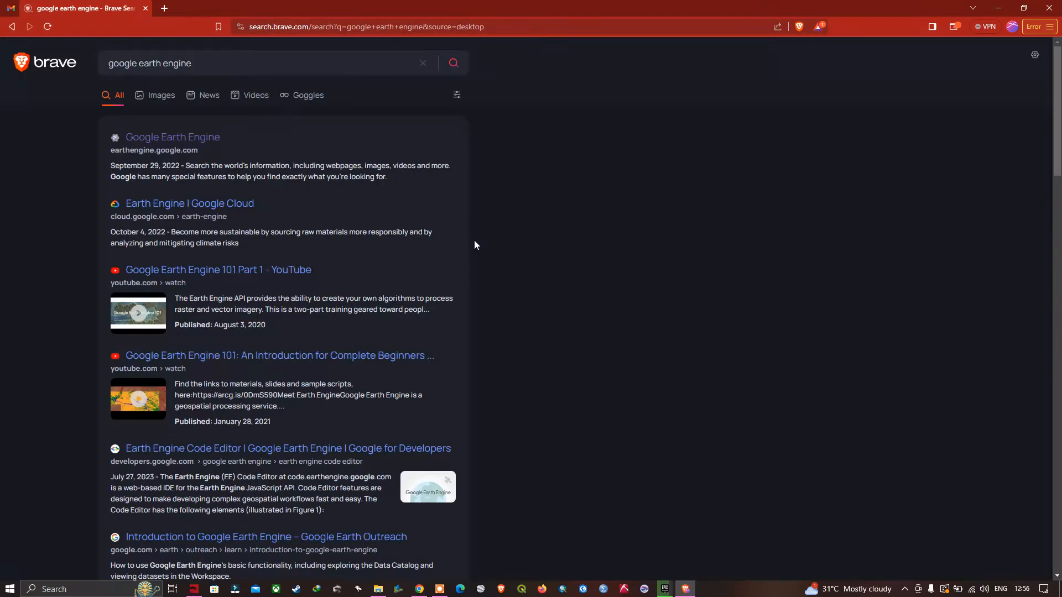
pyautogui.moveTo(172, 137)
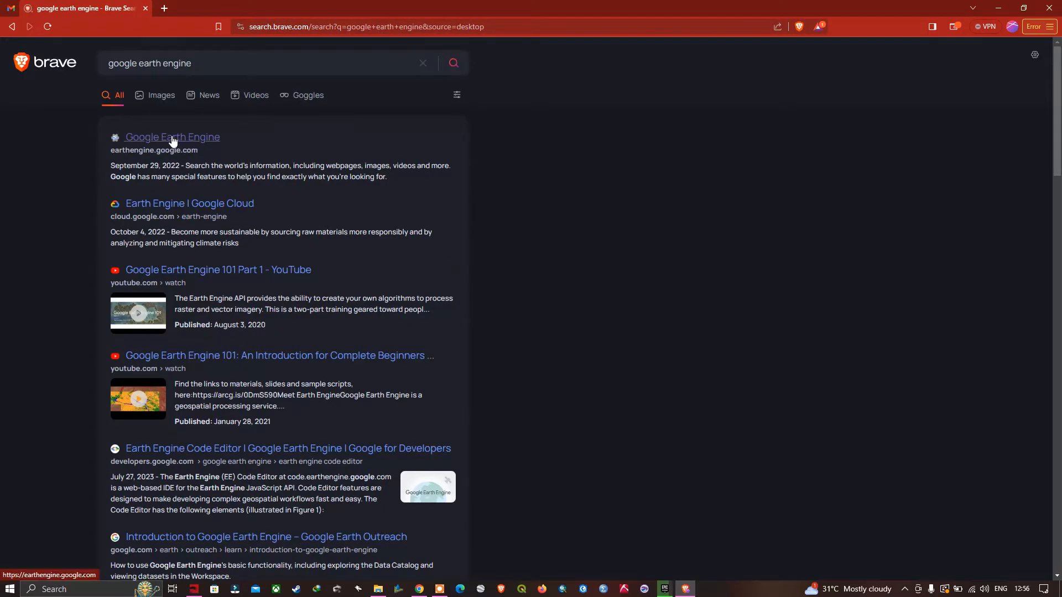
pyautogui.click(172, 137)
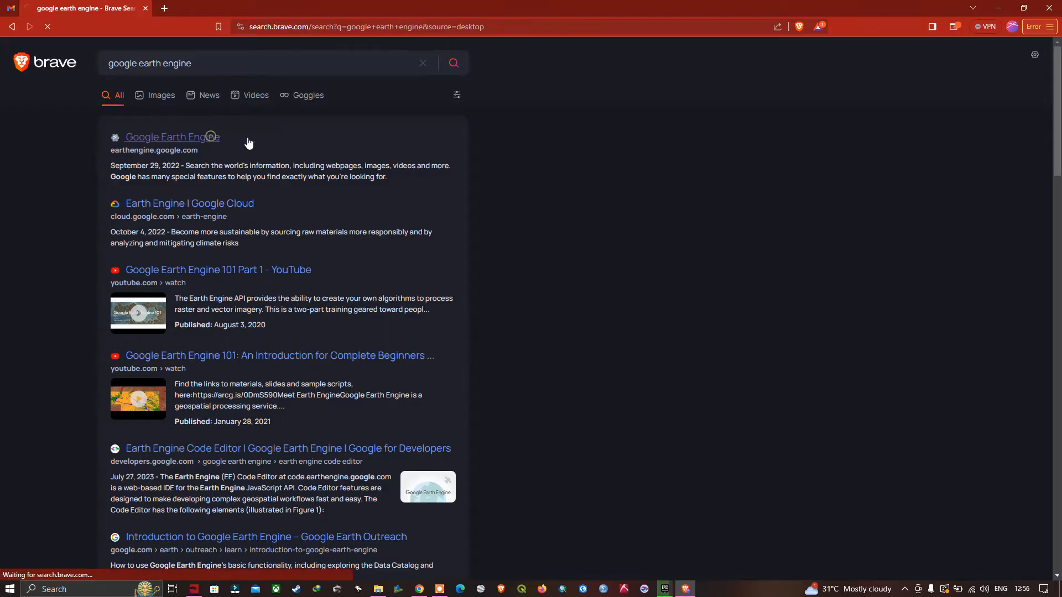
# Go to the Get Started page and follow the noncommercial signup form link
pyautogui.click(172, 137)
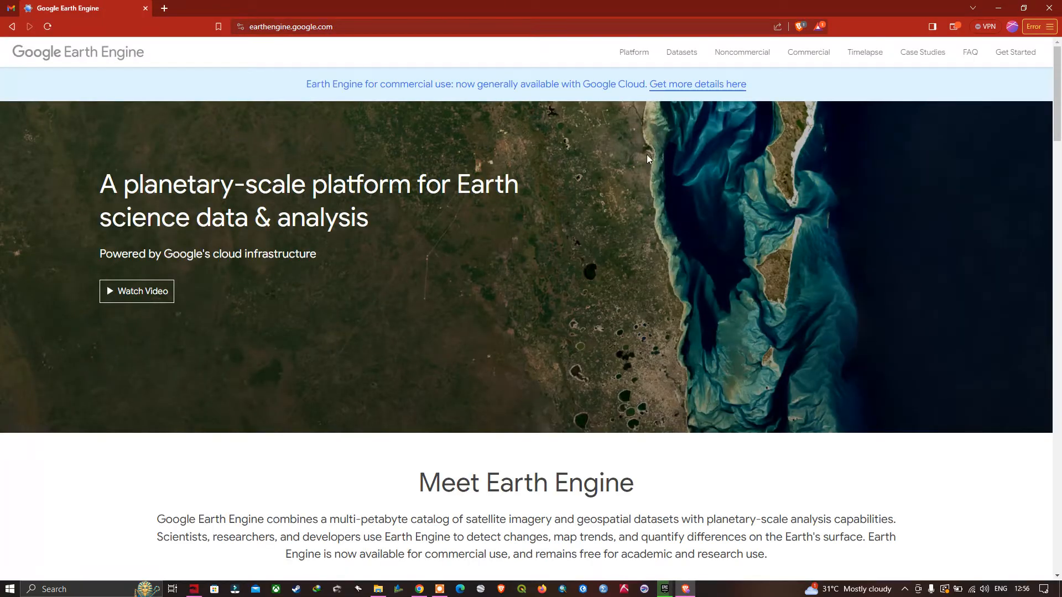
pyautogui.moveTo(769, 213)
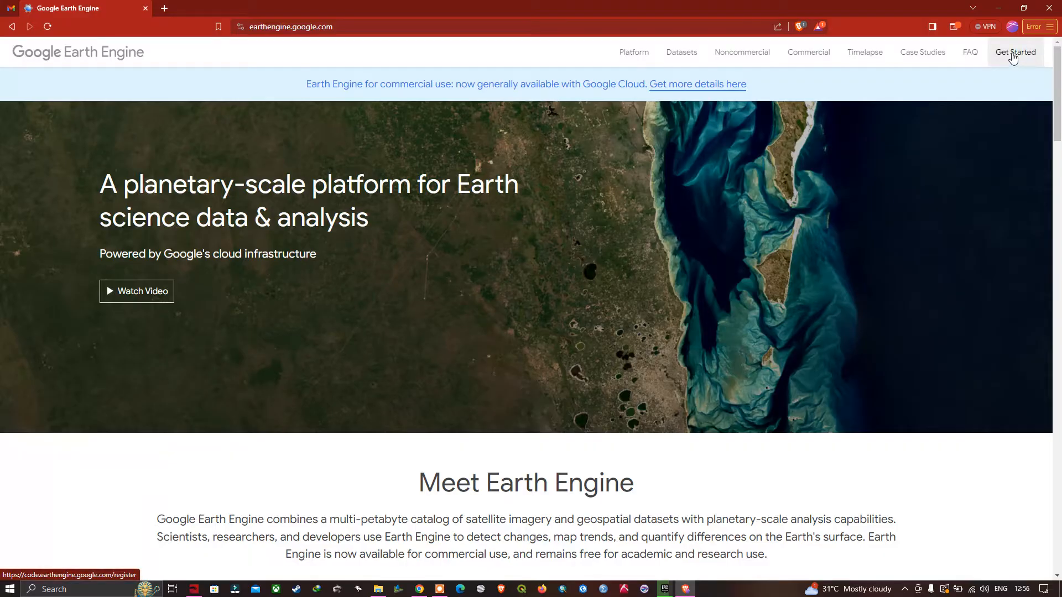
pyautogui.click(1015, 52)
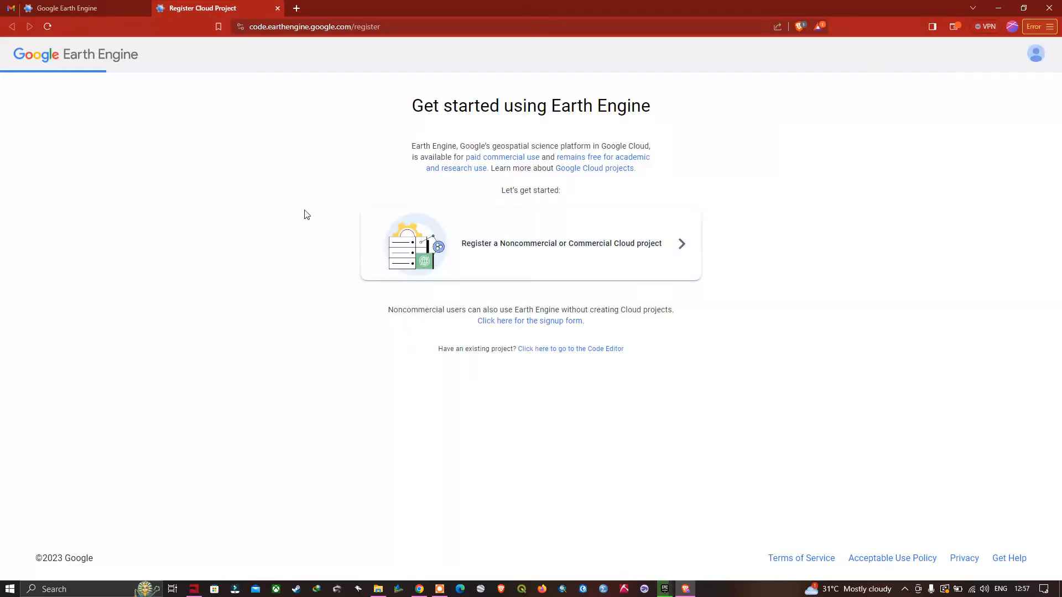
pyautogui.moveTo(531, 321)
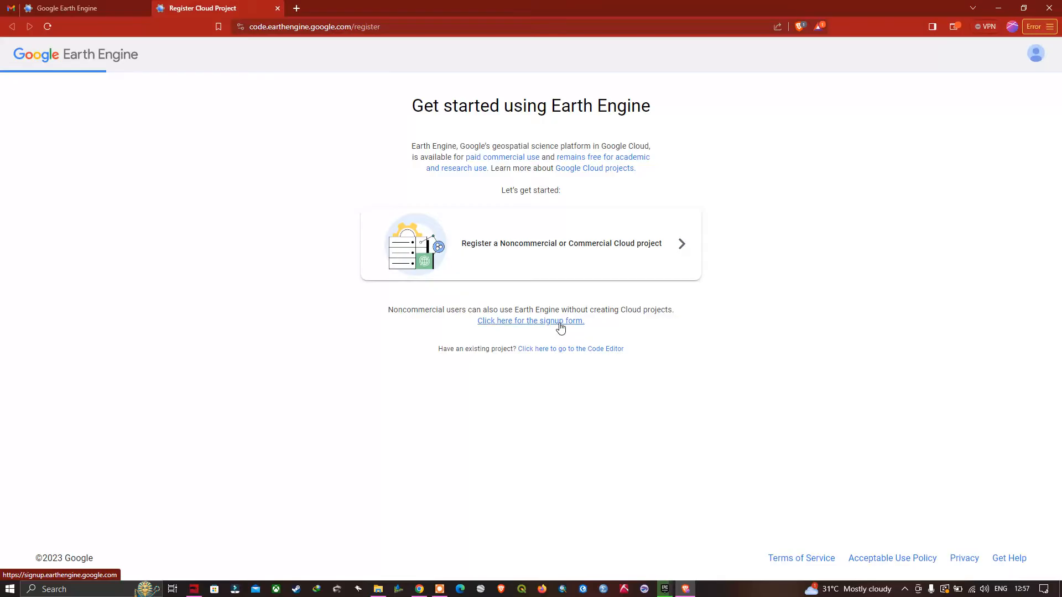
pyautogui.click(530, 320)
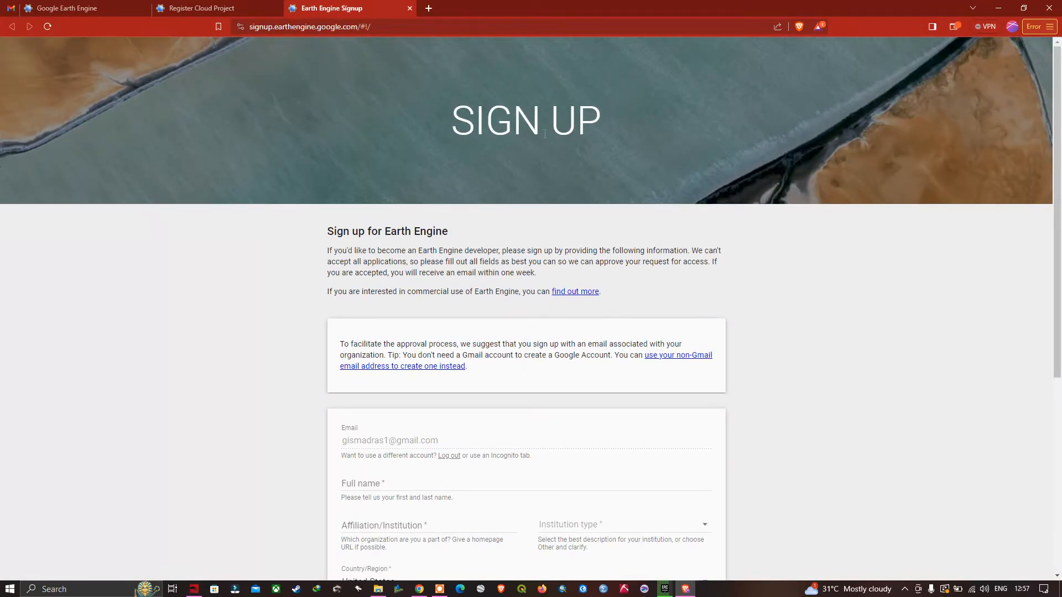
pyautogui.moveTo(675, 216)
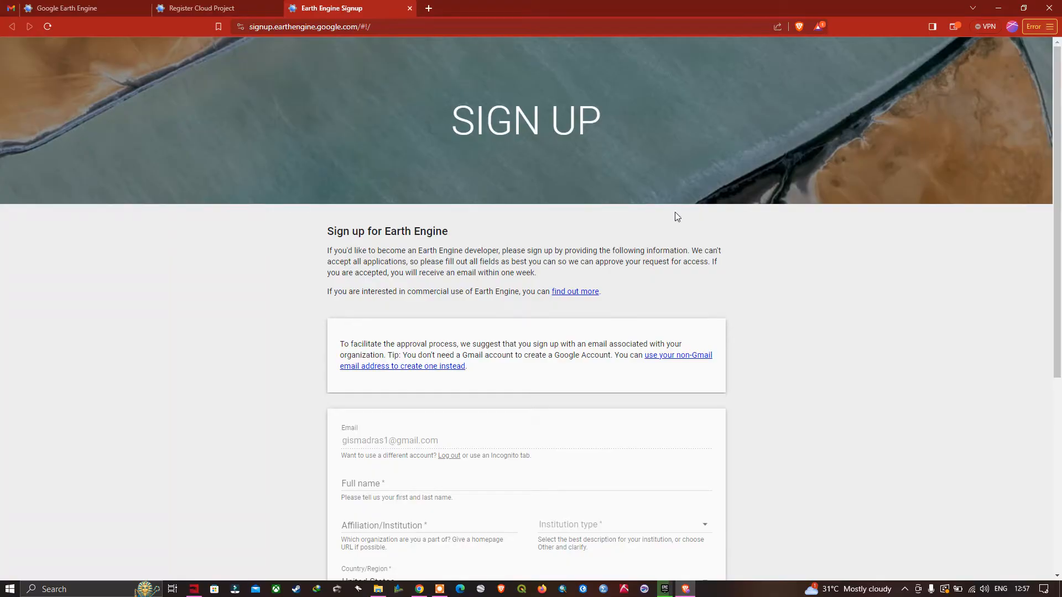
# Scroll down the Sign up for Earth Engine page to reach the form fields
pyautogui.scroll(-3)
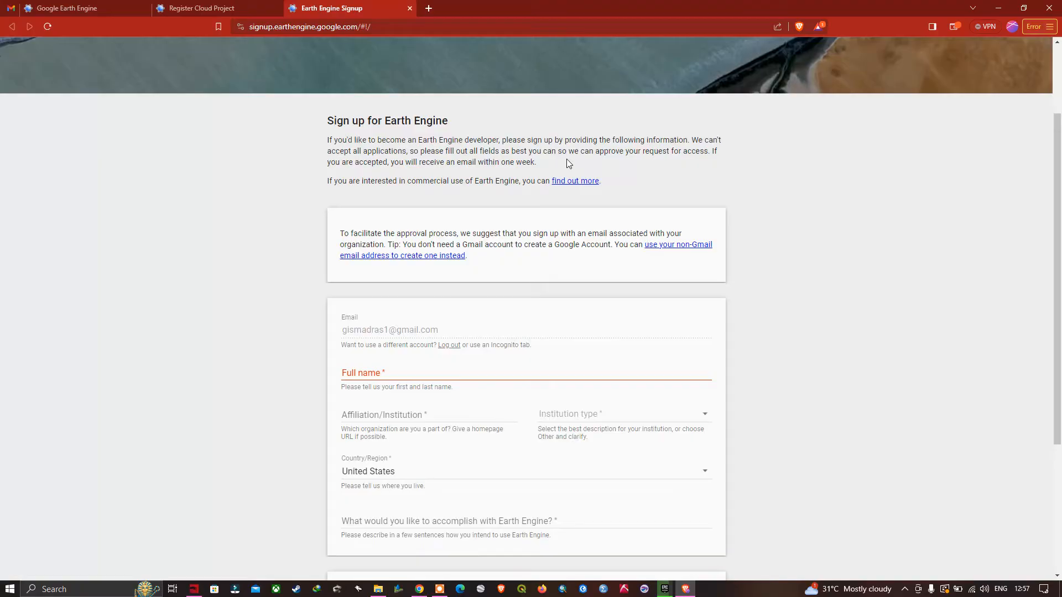
pyautogui.moveTo(647, 143)
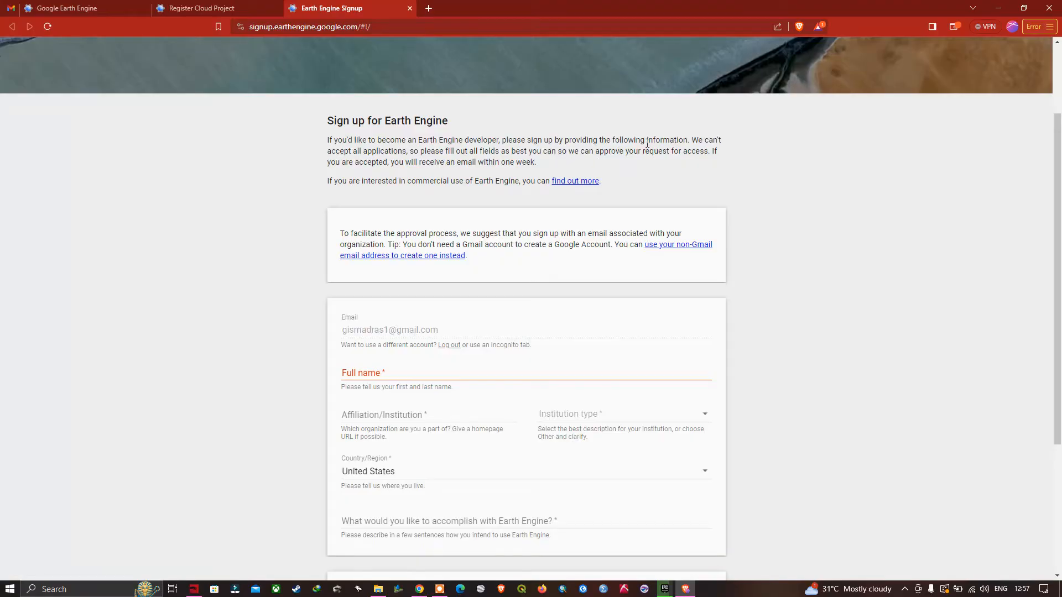
pyautogui.scroll(-3)
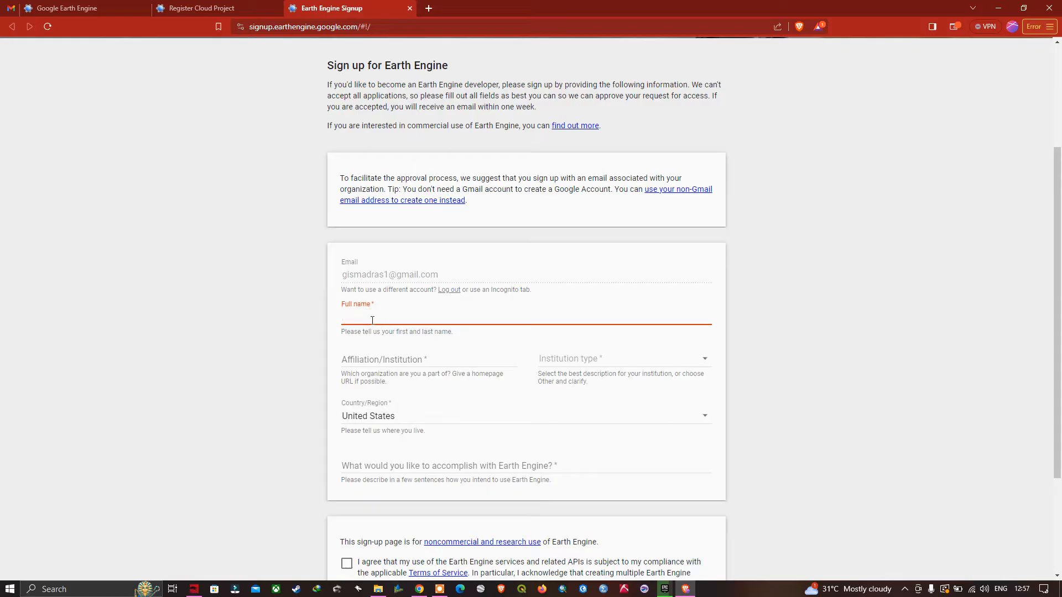
# Enter full name 'GISMadras' and type the intended-use description mentioning Earth Engine
pyautogui.click(526, 319)
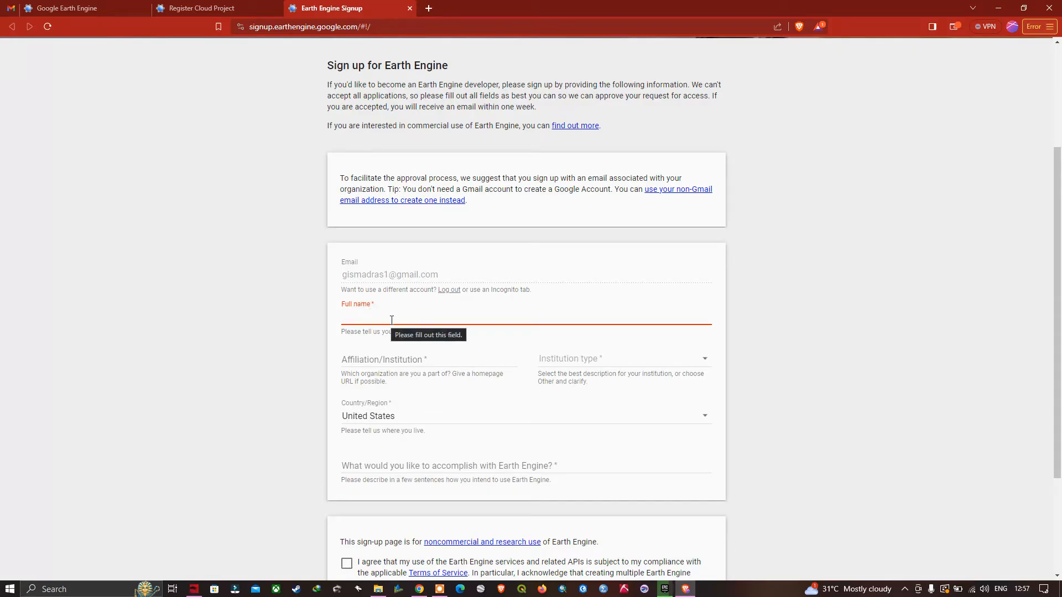
pyautogui.write('GISMadras')
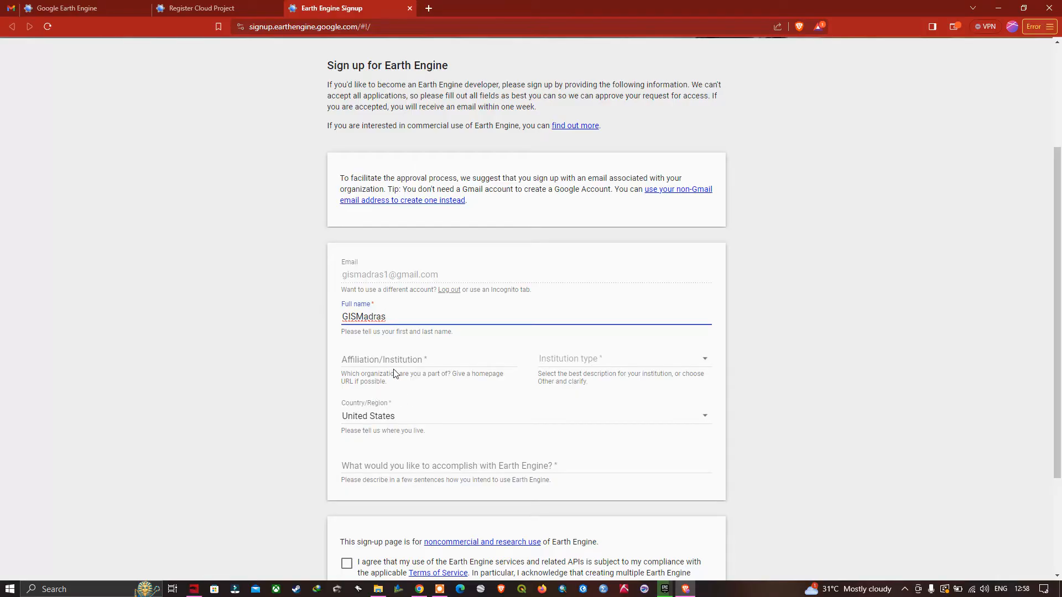
pyautogui.moveTo(625, 362)
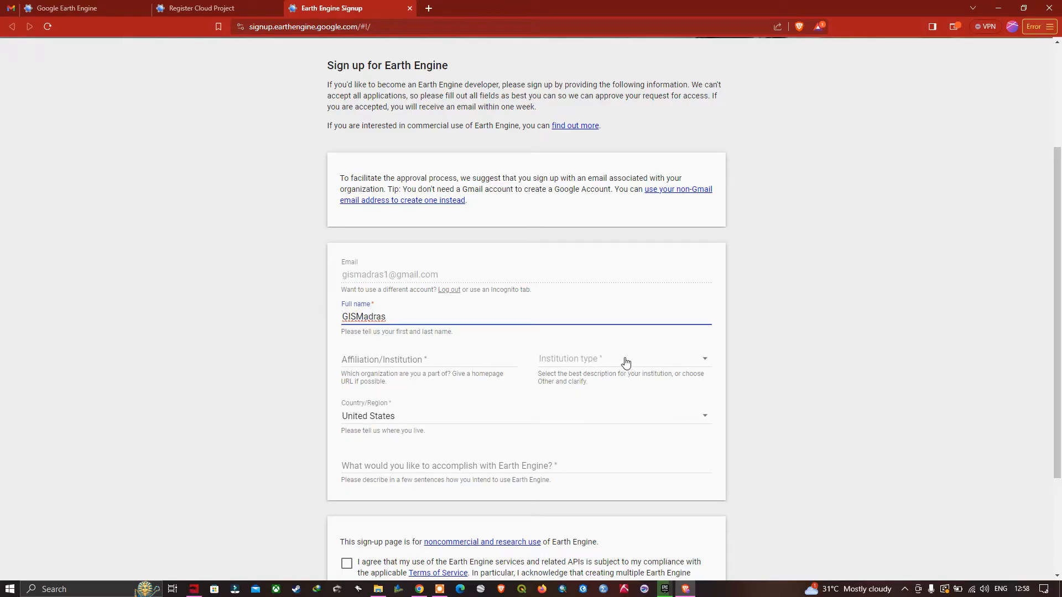
pyautogui.moveTo(394, 416)
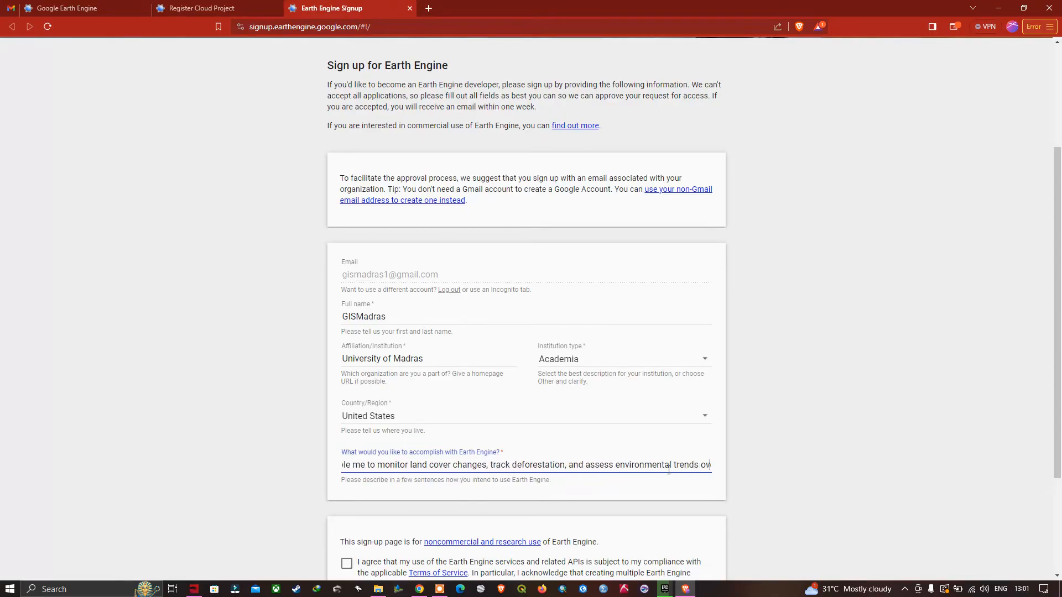
pyautogui.write("over time. Earth Engine's cloud-based platform offers sc")
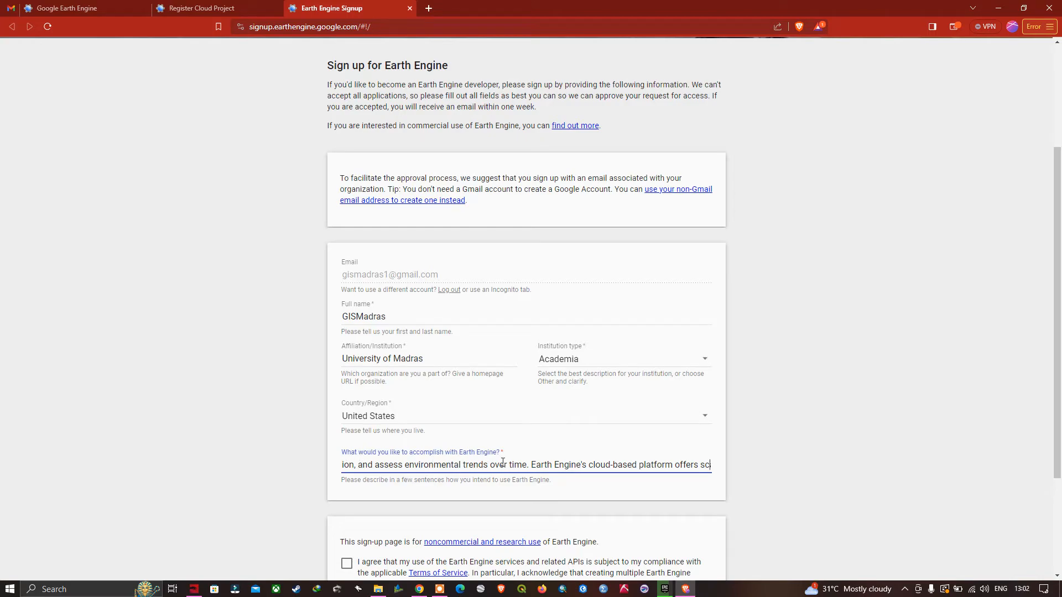
# Accept the terms of service, tick 'I'm not a robot', and submit the signup
pyautogui.scroll(-3)
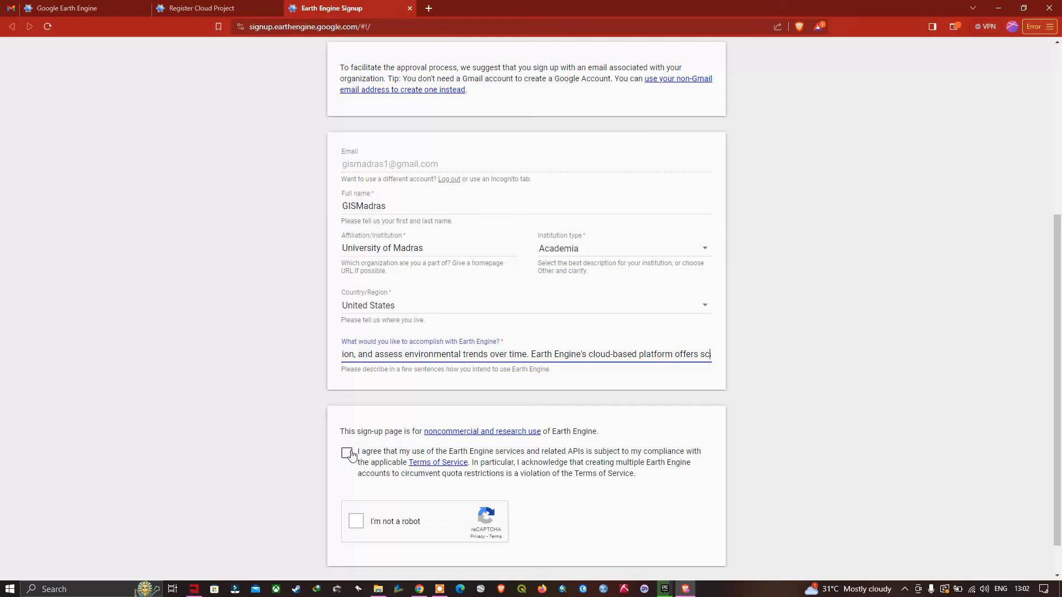
pyautogui.click(346, 454)
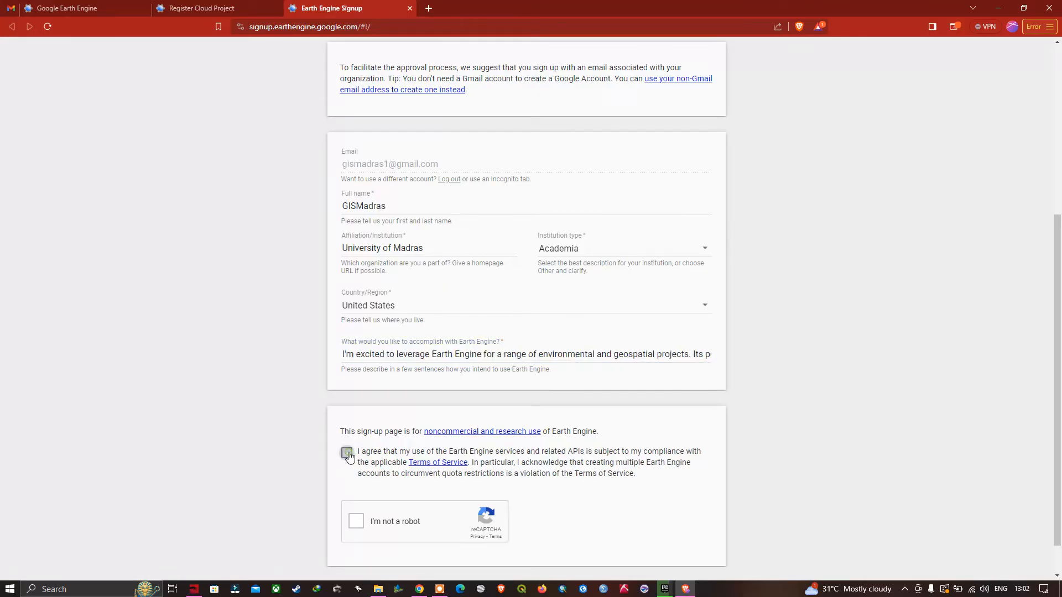
pyautogui.click(347, 451)
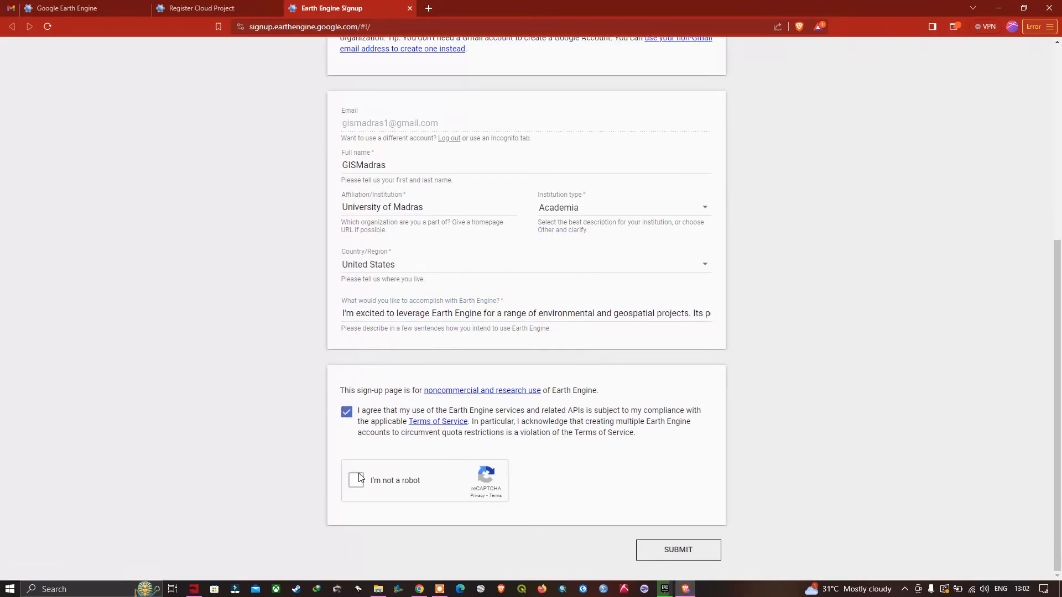
pyautogui.click(351, 480)
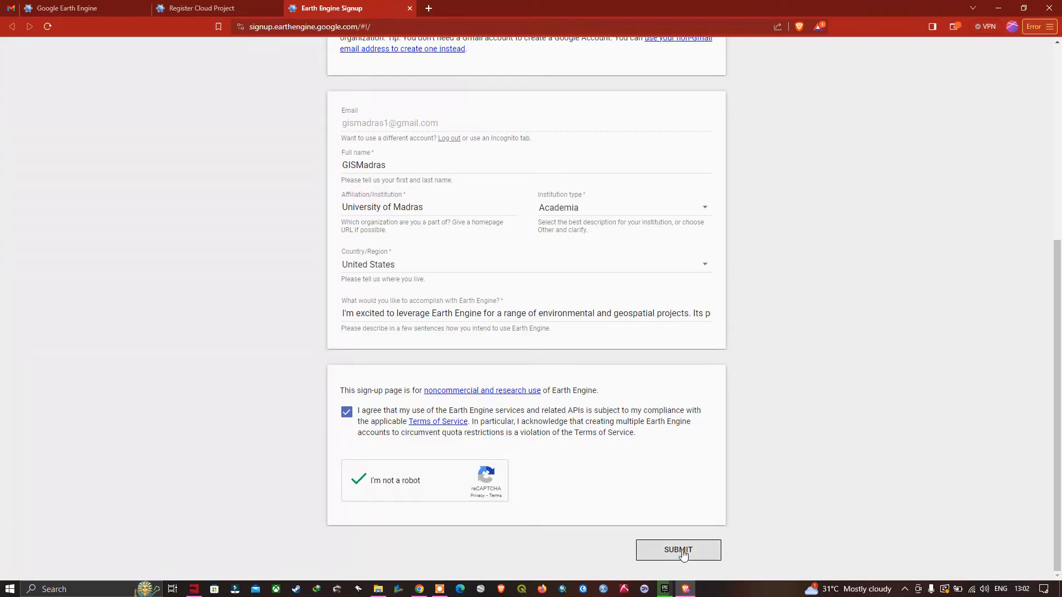
pyautogui.moveTo(696, 554)
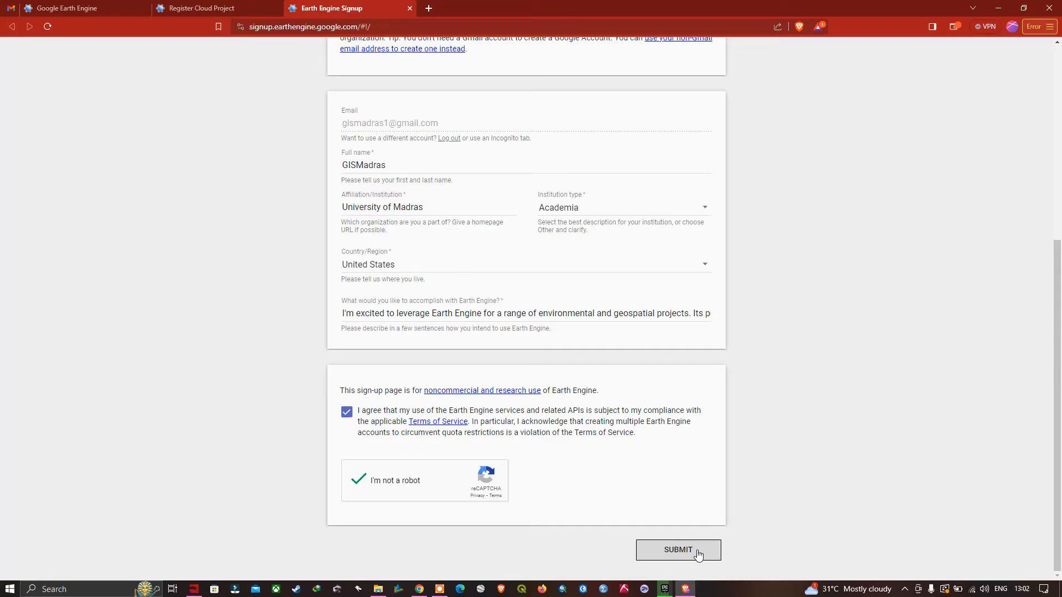
pyautogui.click(677, 550)
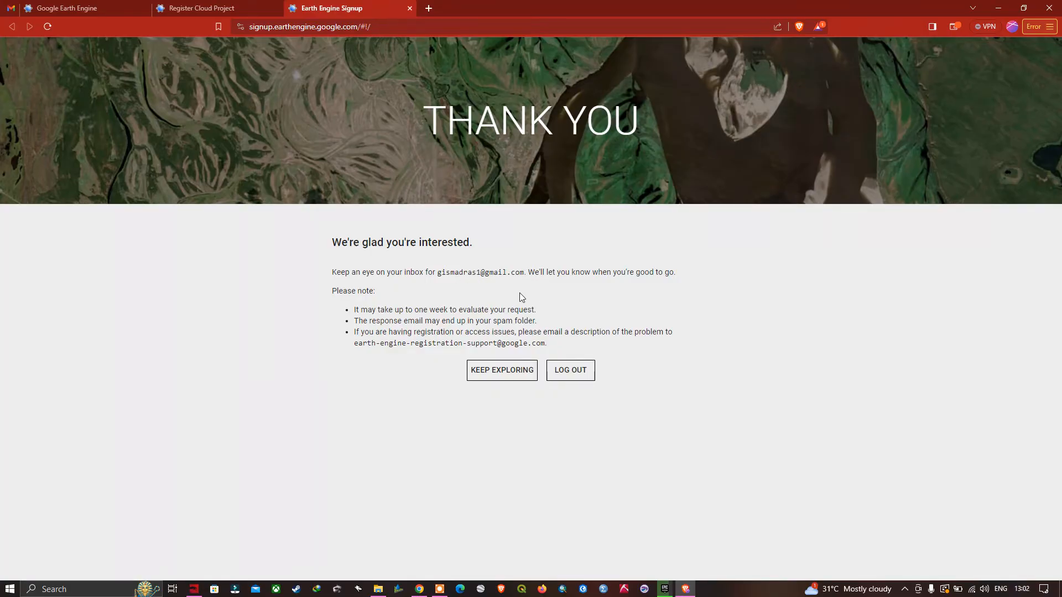
pyautogui.moveTo(611, 287)
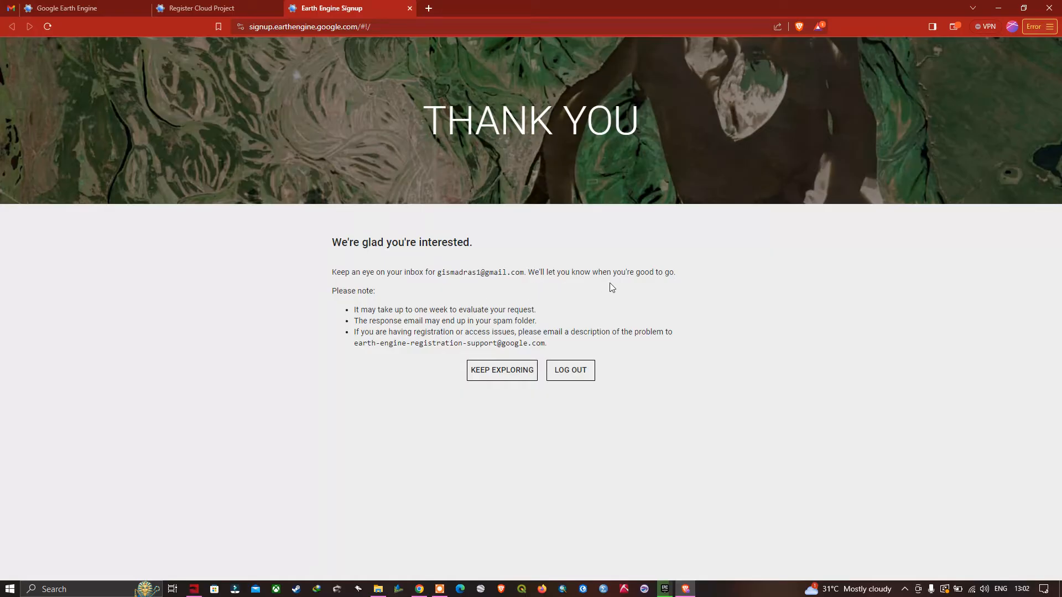
pyautogui.moveTo(347, 302)
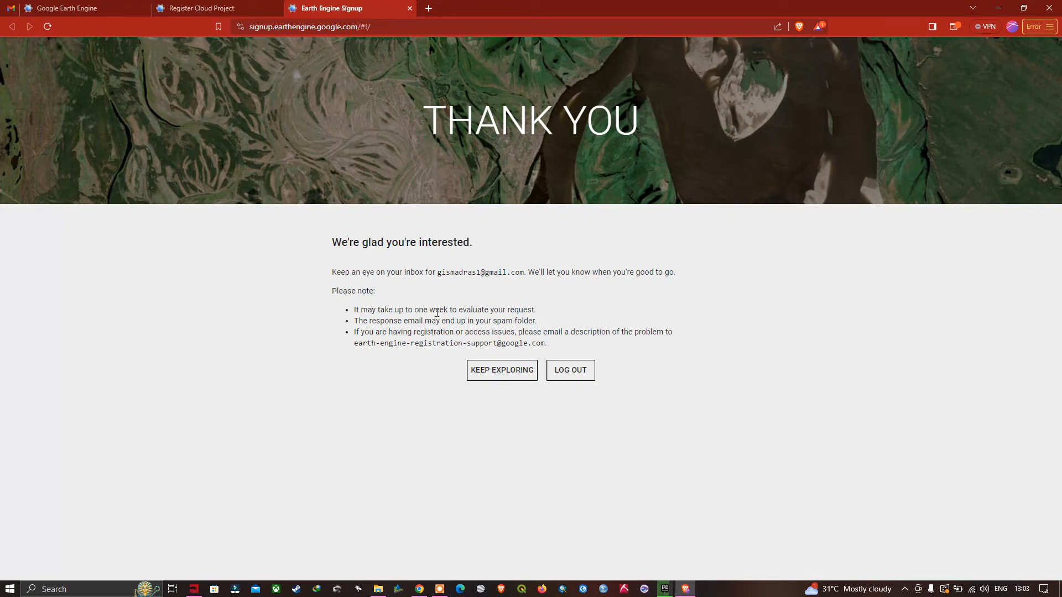
pyautogui.moveTo(528, 322)
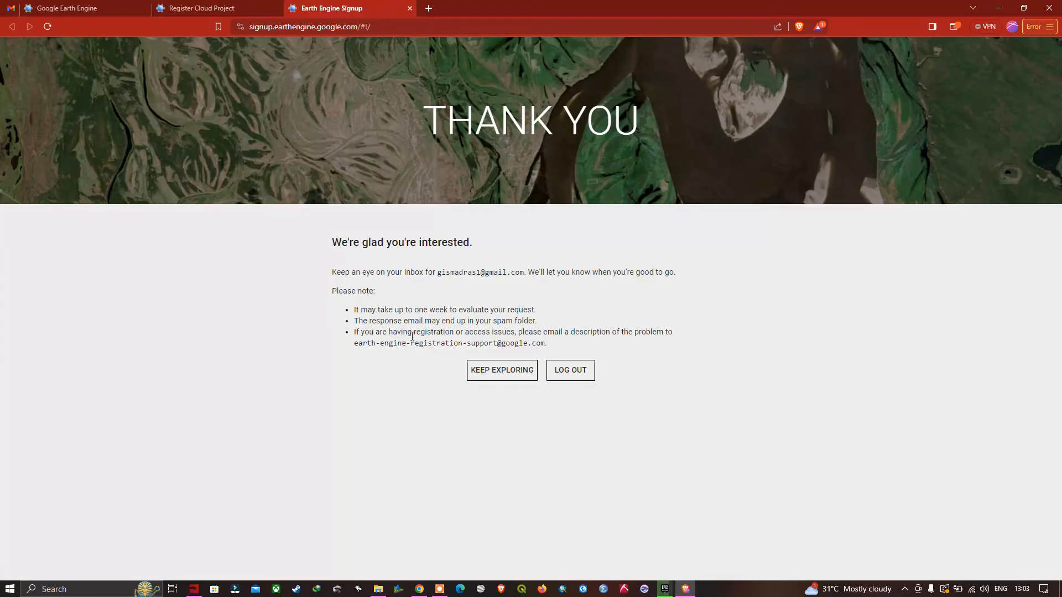
pyautogui.moveTo(507, 335)
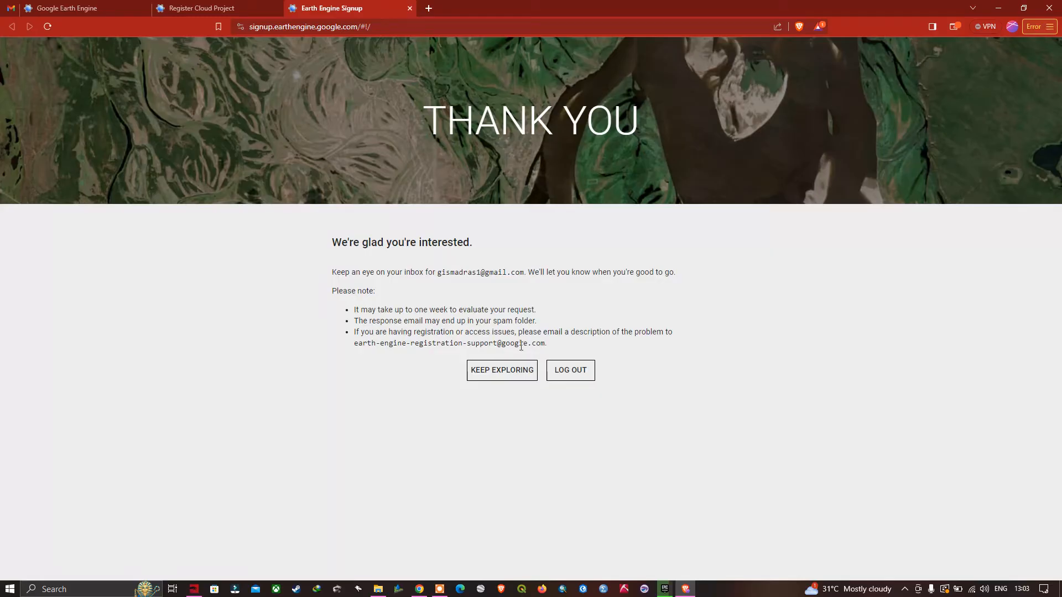
pyautogui.moveTo(373, 383)
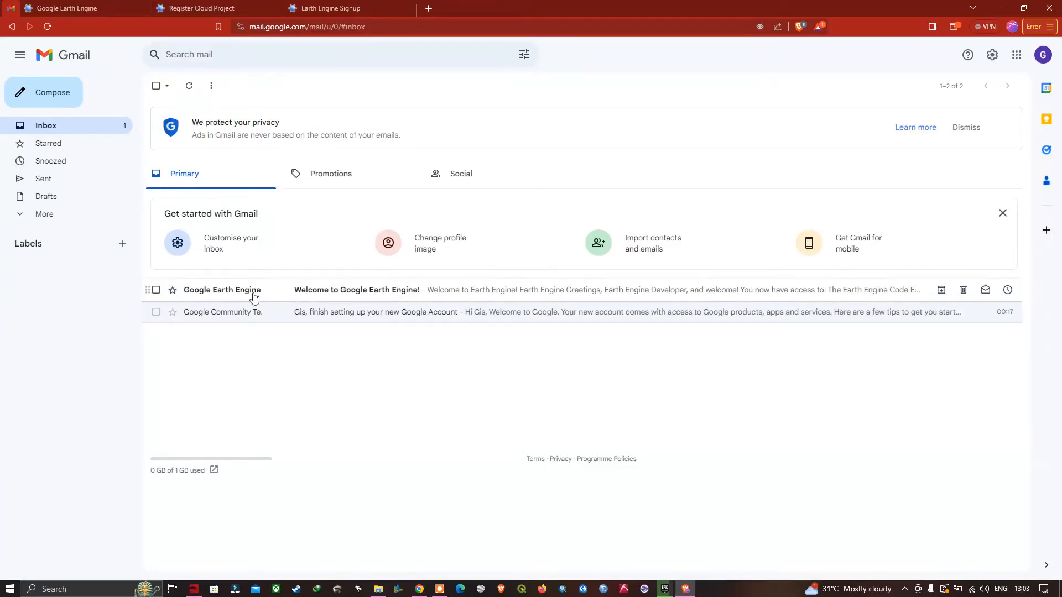
pyautogui.moveTo(263, 296)
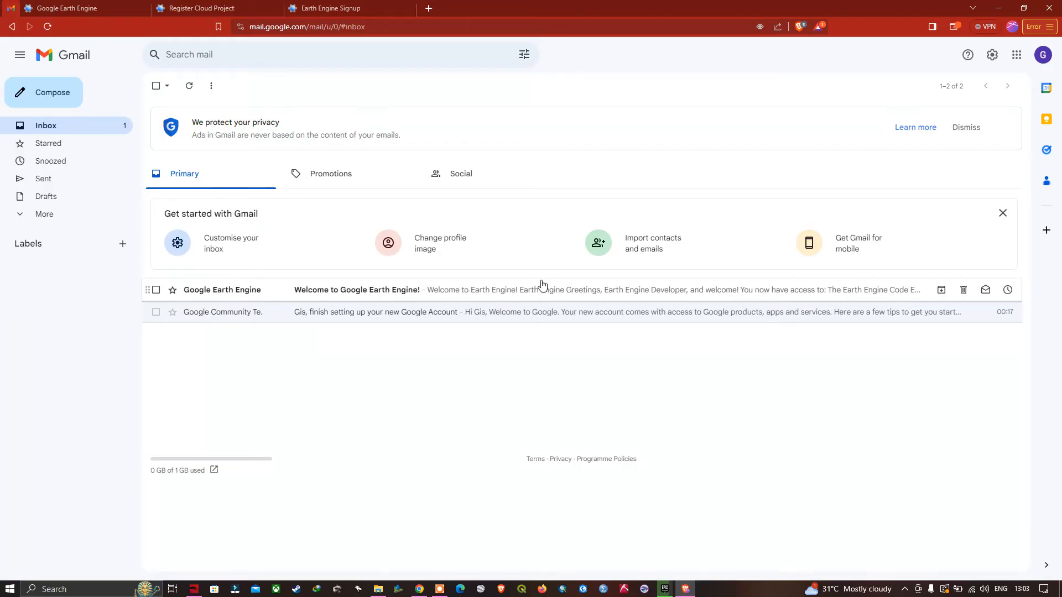
# Open the Welcome to Google Earth Engine email and follow its Code Editor link
pyautogui.click(357, 290)
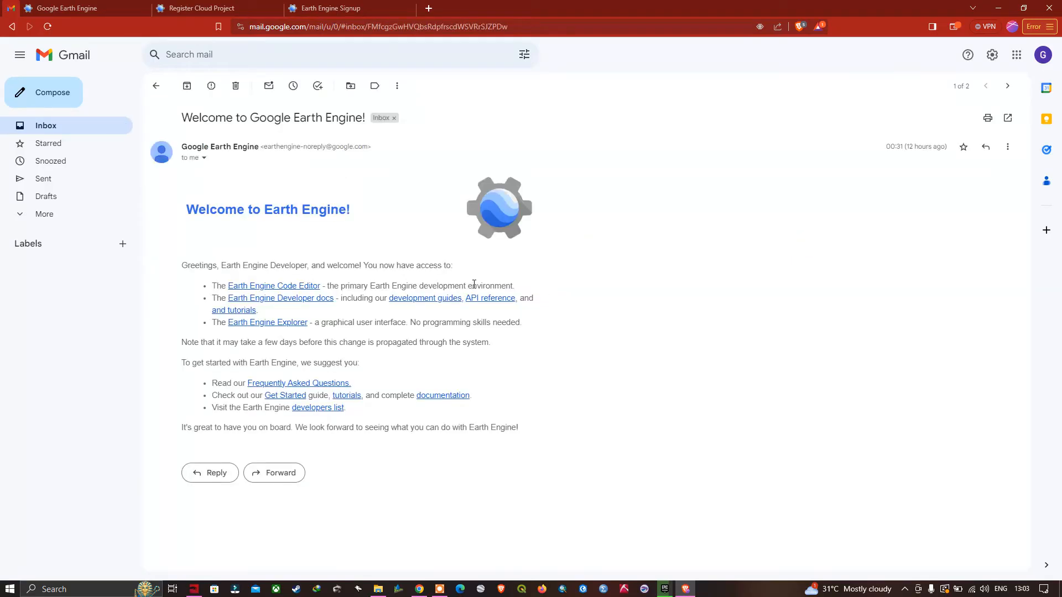
pyautogui.moveTo(190, 245)
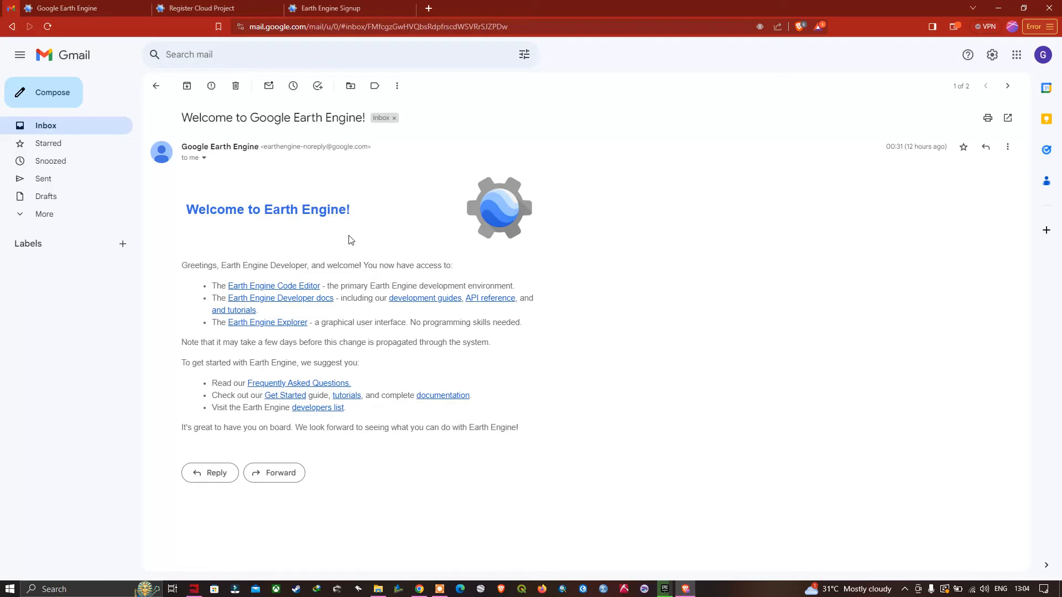
pyautogui.moveTo(387, 233)
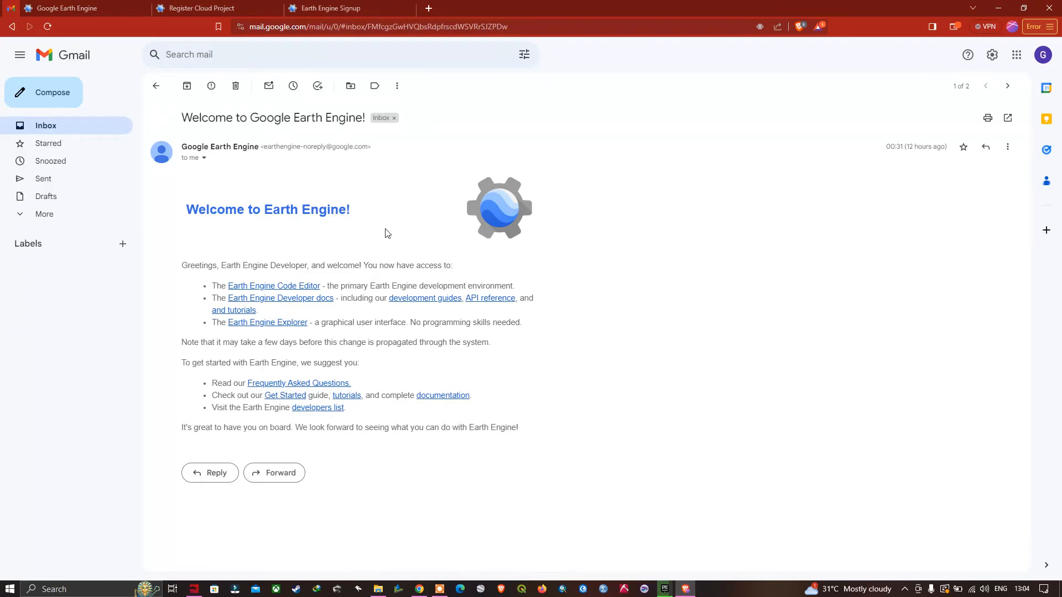
pyautogui.moveTo(332, 224)
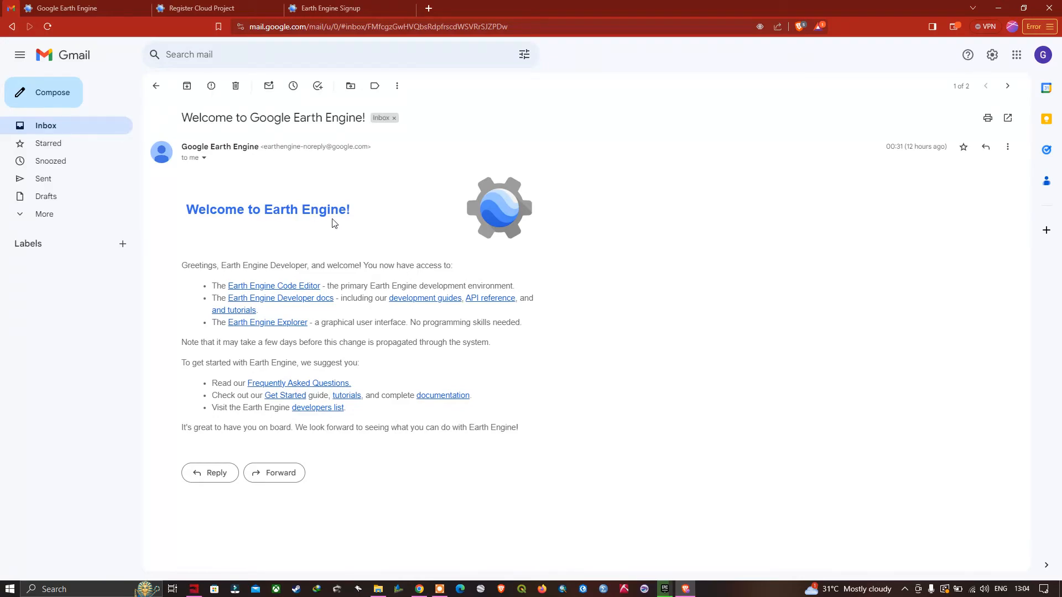
pyautogui.moveTo(304, 224)
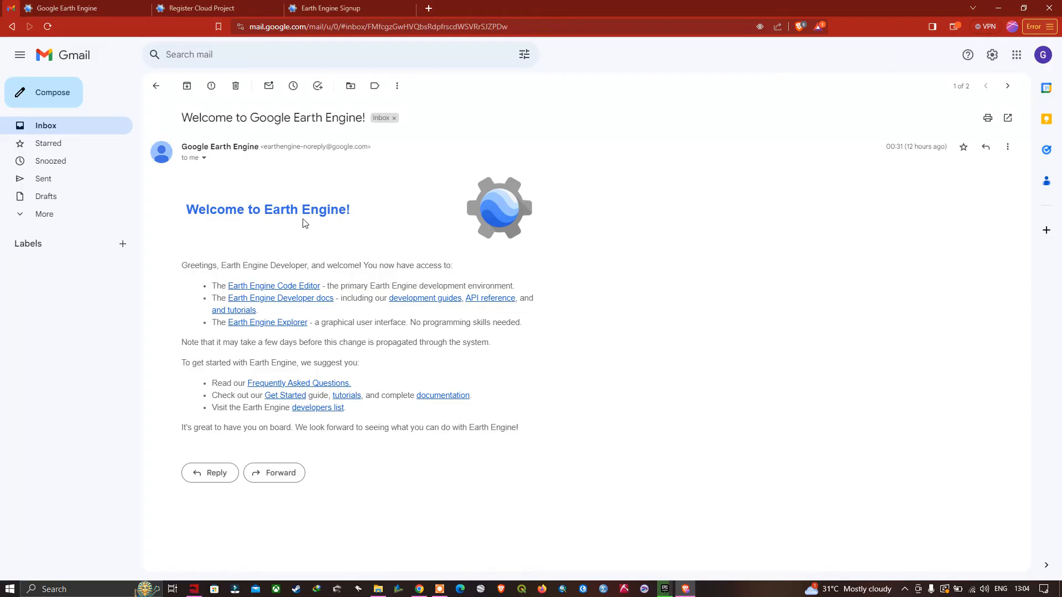
pyautogui.moveTo(274, 286)
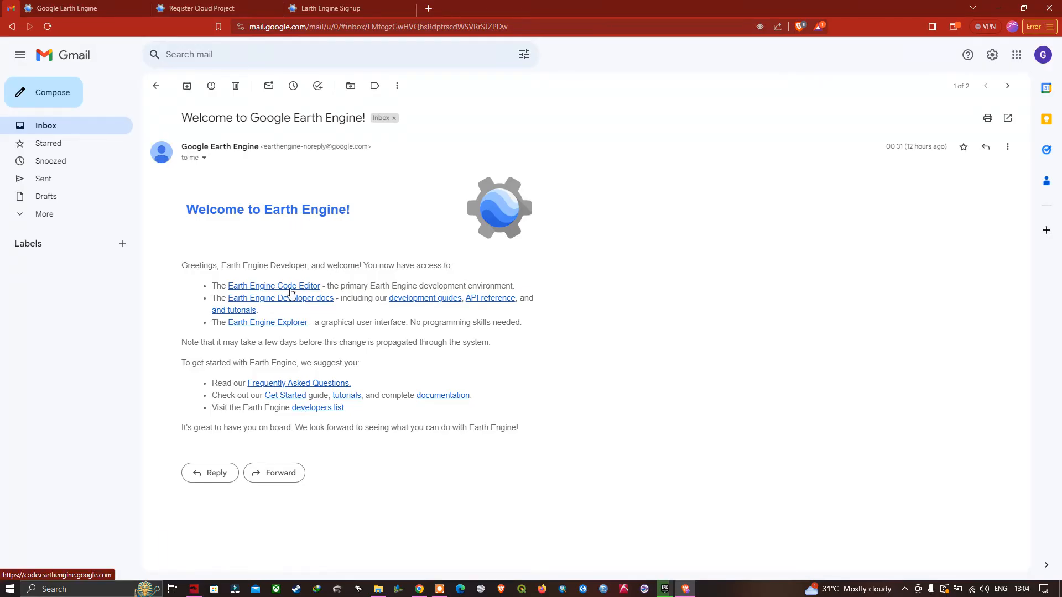
pyautogui.click(274, 285)
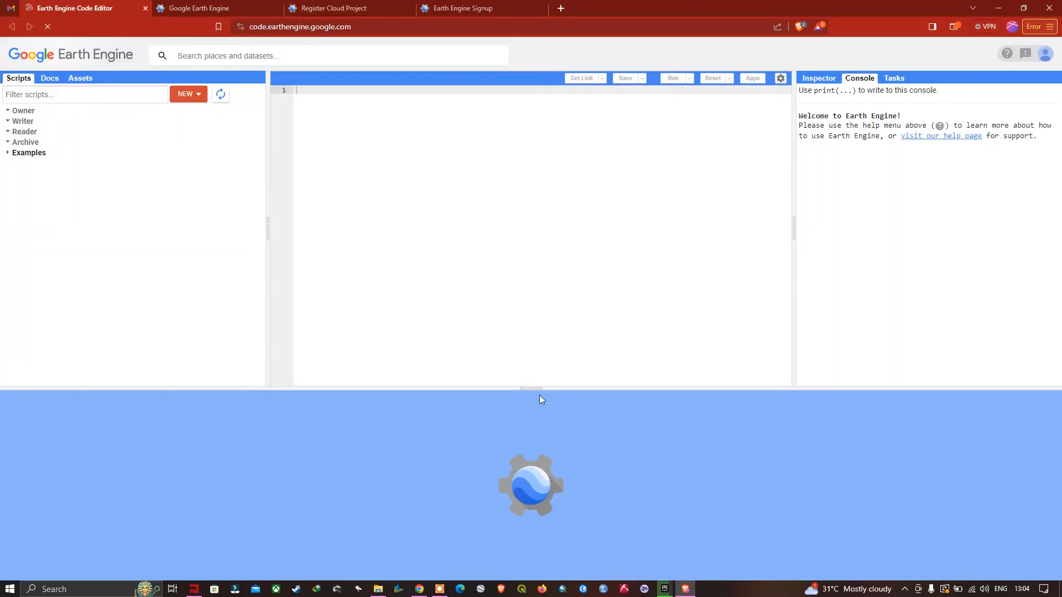
# Let the Code Editor show its welcome tour, then return to the Gmail tab
pyautogui.moveTo(531, 390); pyautogui.dragTo(535, 461)
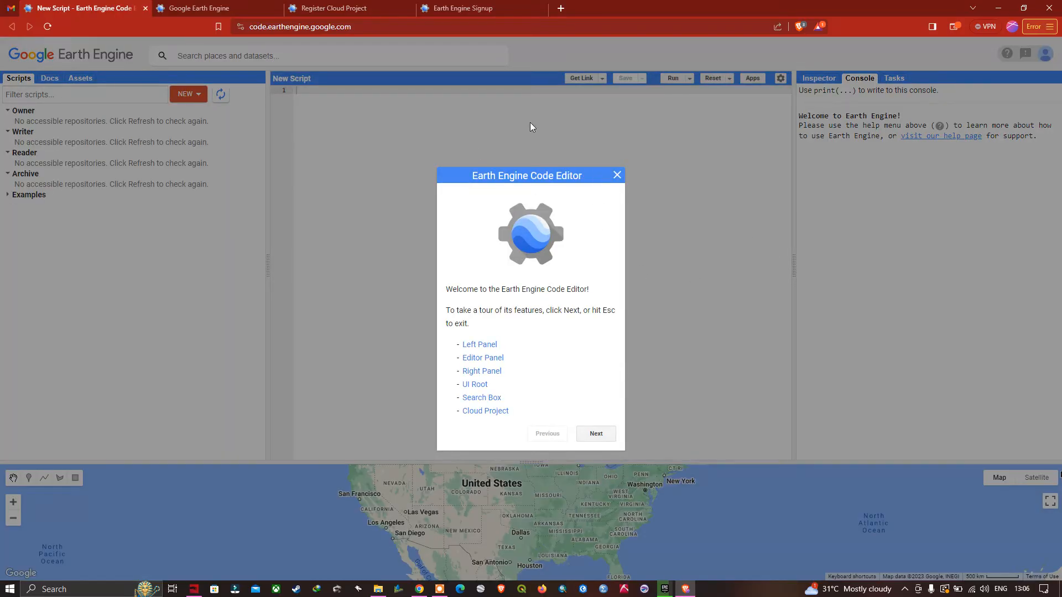
pyautogui.moveTo(276, 76)
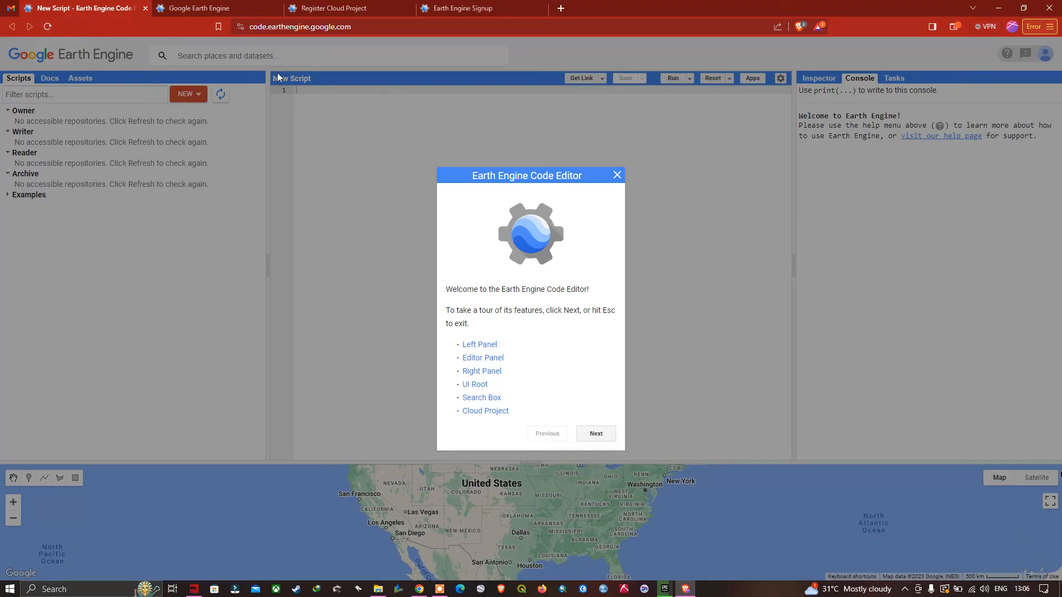
pyautogui.click(199, 9)
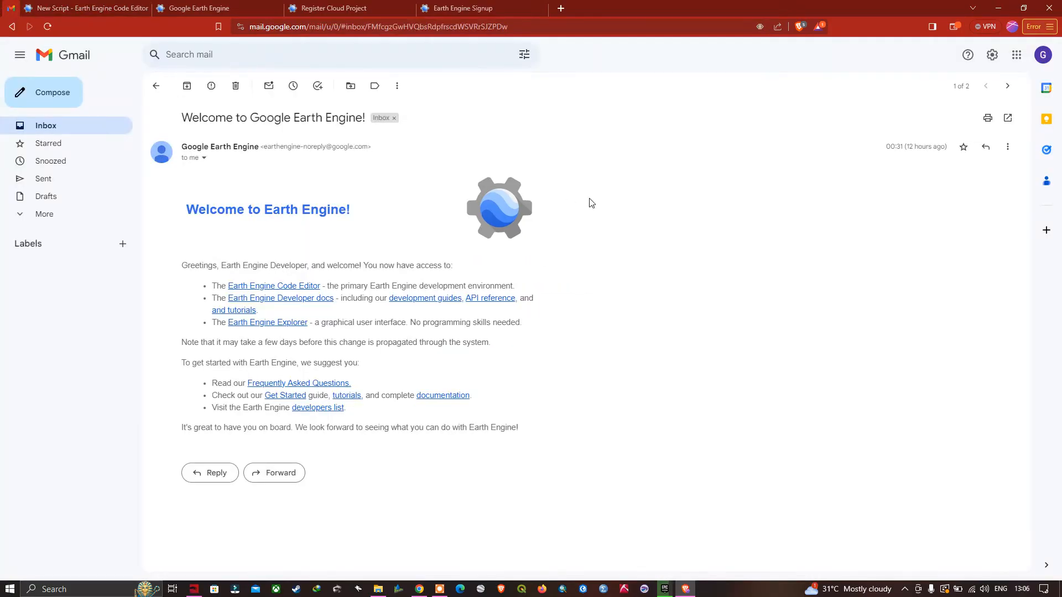
pyautogui.moveTo(549, 227)
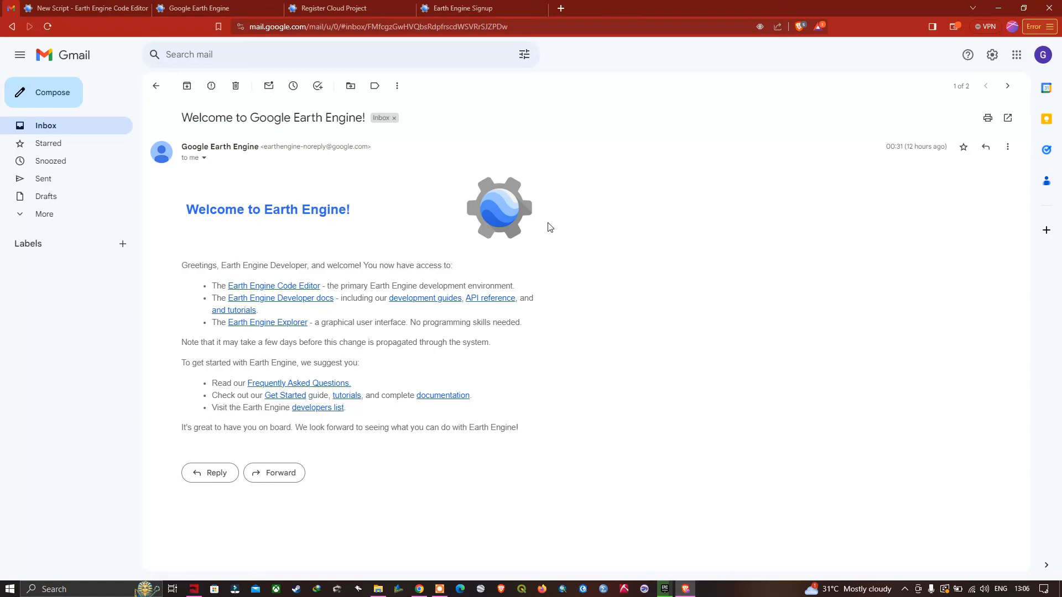
pyautogui.moveTo(289, 92)
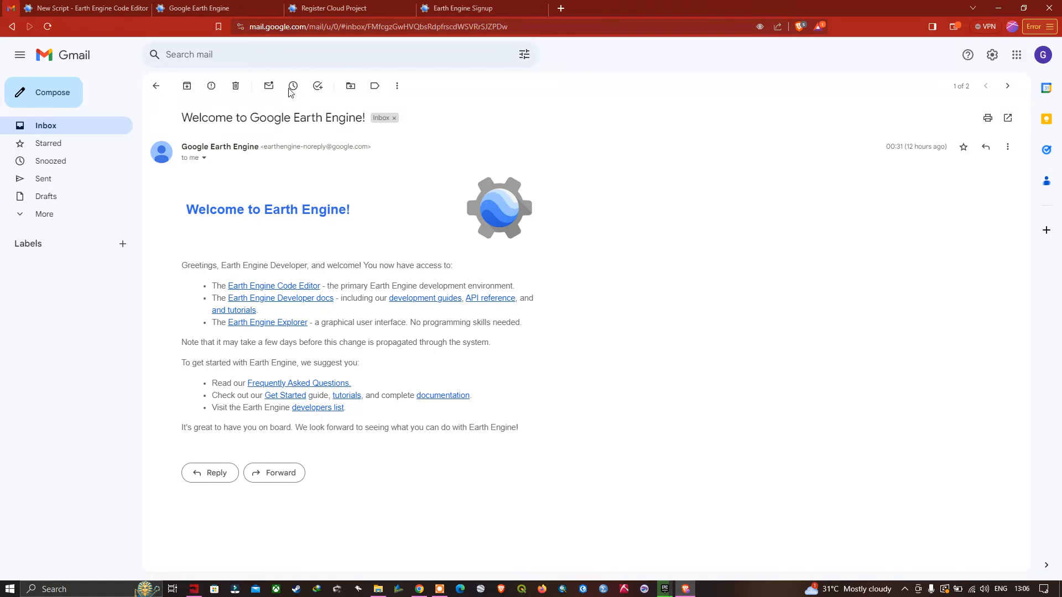
# Switch to the Google Earth Engine homepage tab
pyautogui.click(196, 8)
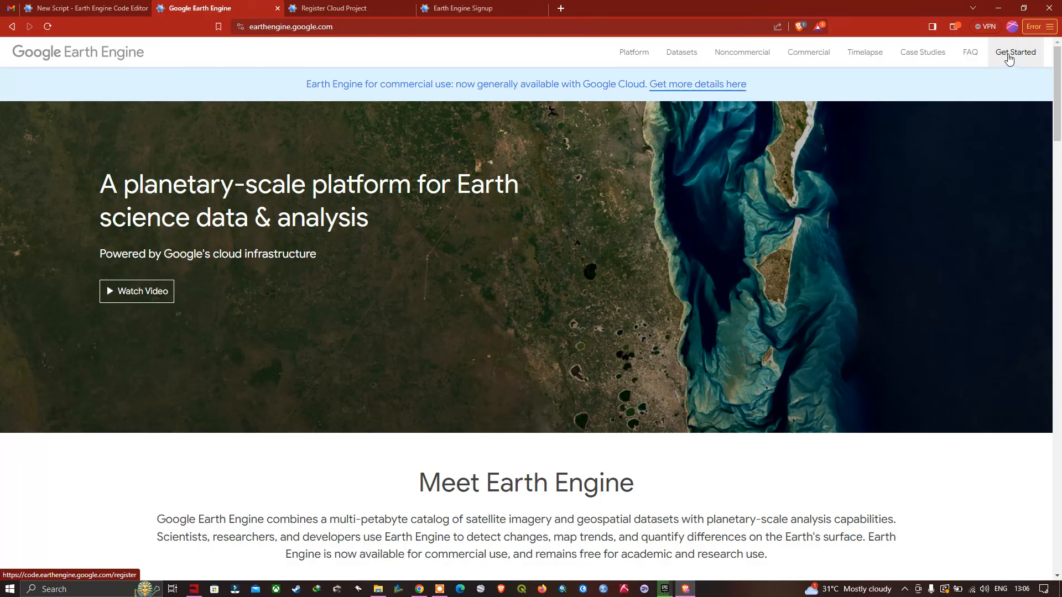
# Open the Get Started registration page, then go back to the Code Editor tab
pyautogui.click(1015, 52)
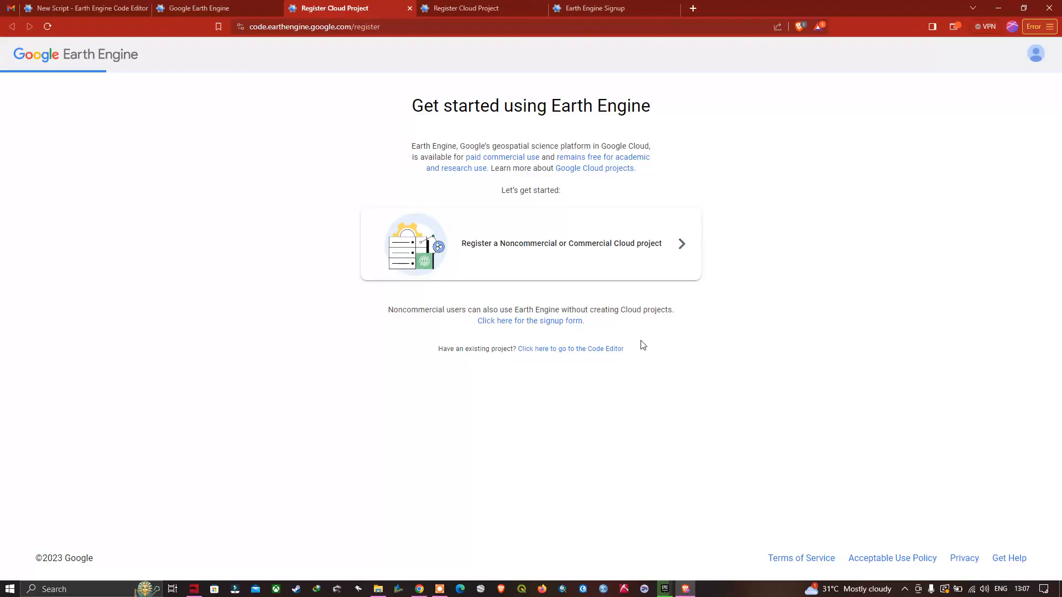
pyautogui.moveTo(658, 348)
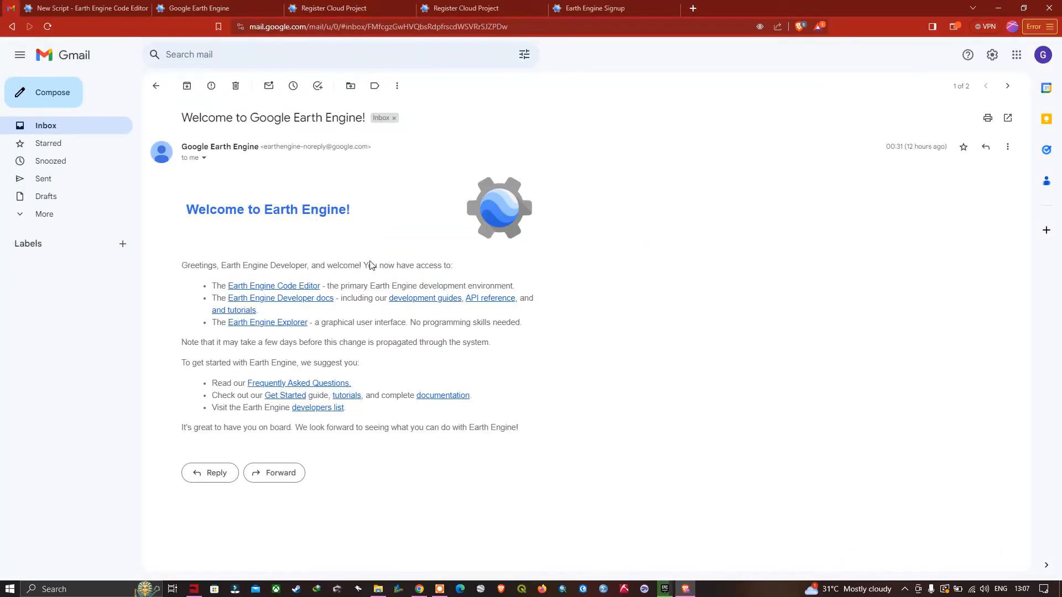
pyautogui.moveTo(299, 294)
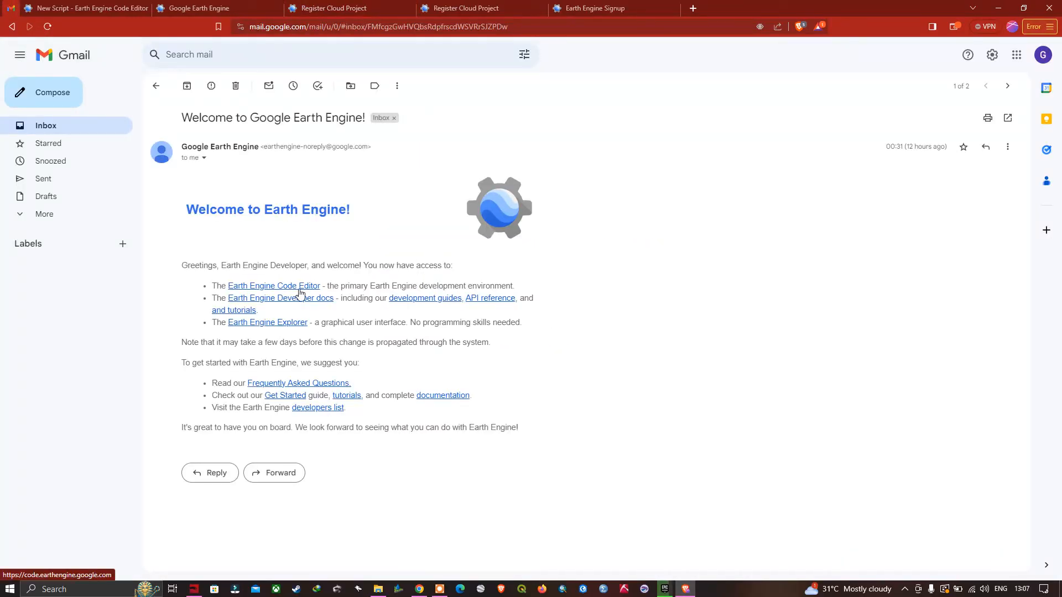
pyautogui.moveTo(143, 75)
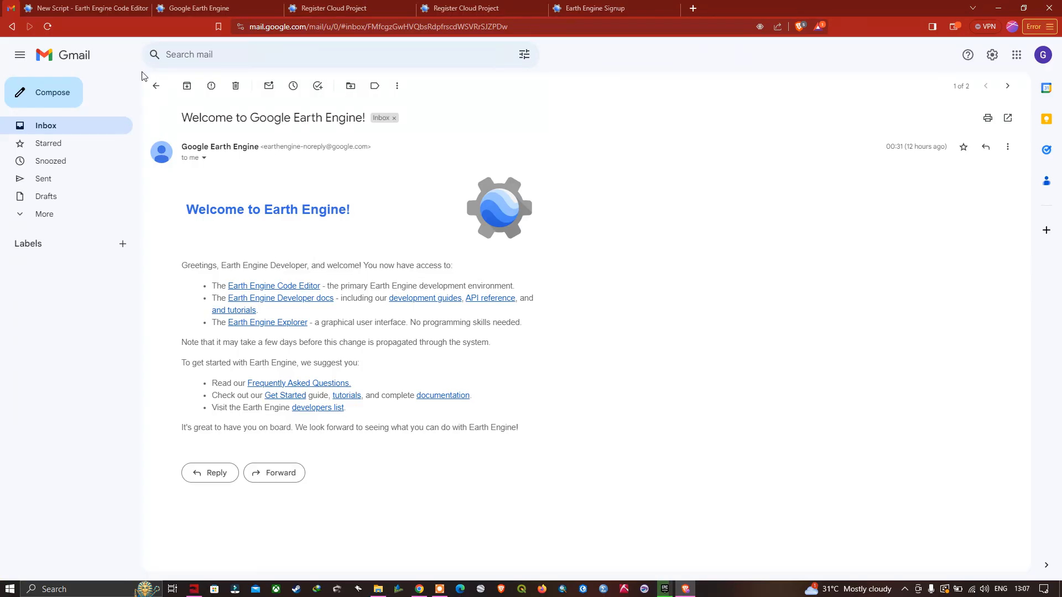
pyautogui.click(82, 9)
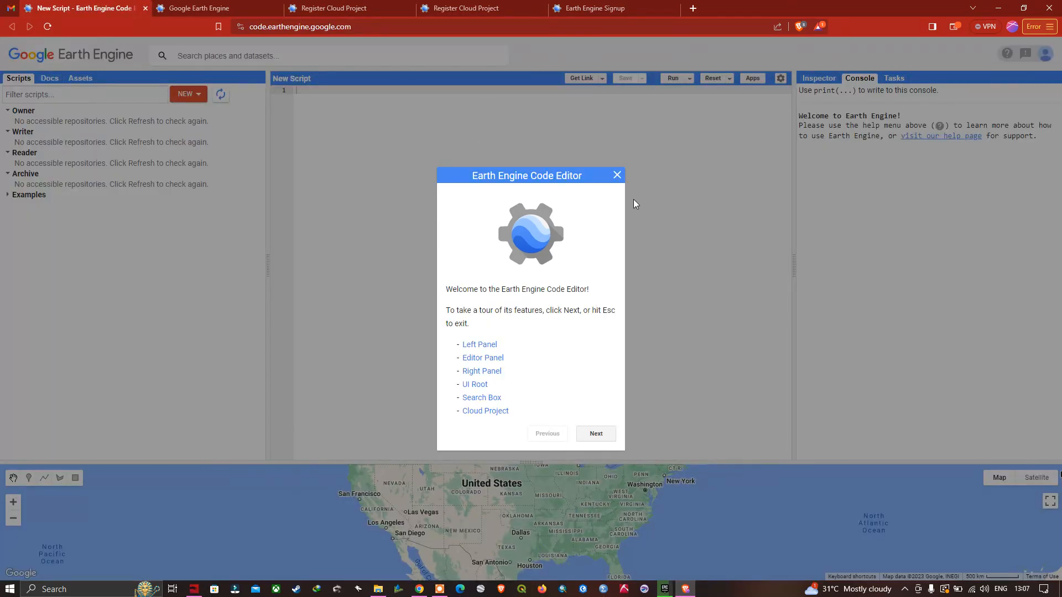
pyautogui.moveTo(687, 244)
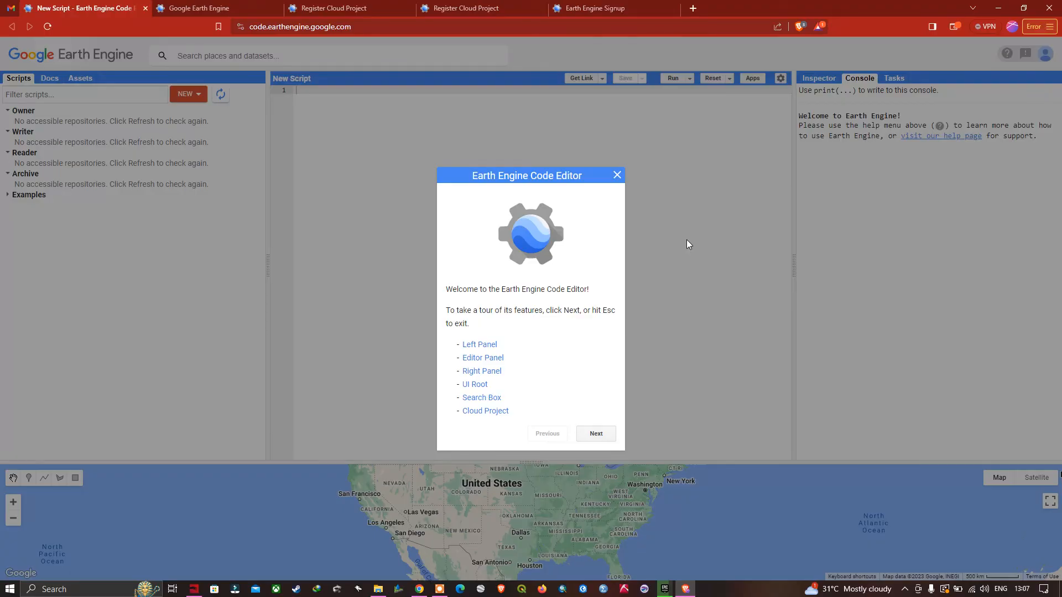
pyautogui.moveTo(675, 316)
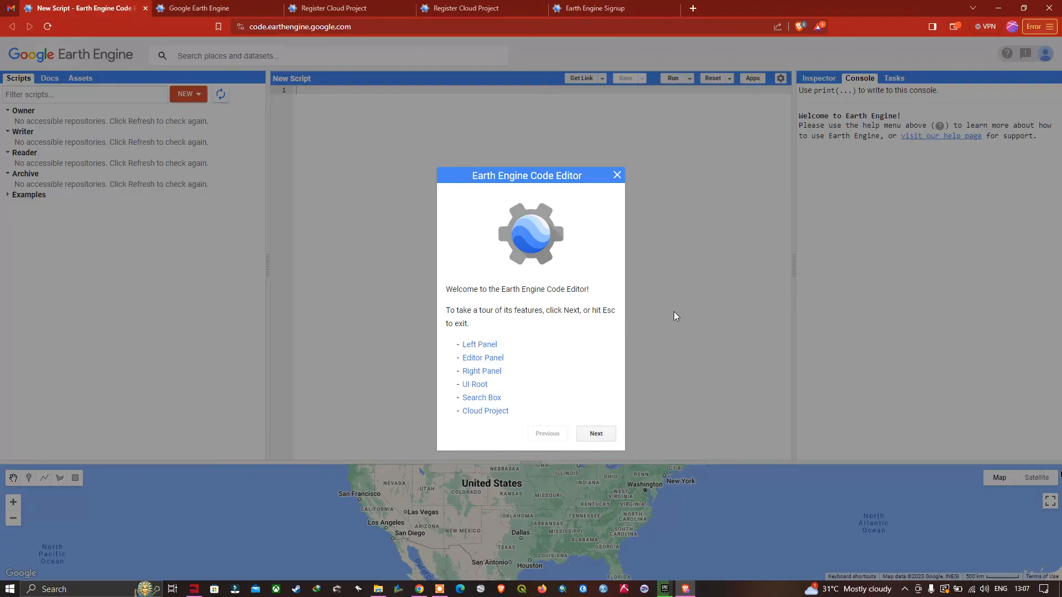